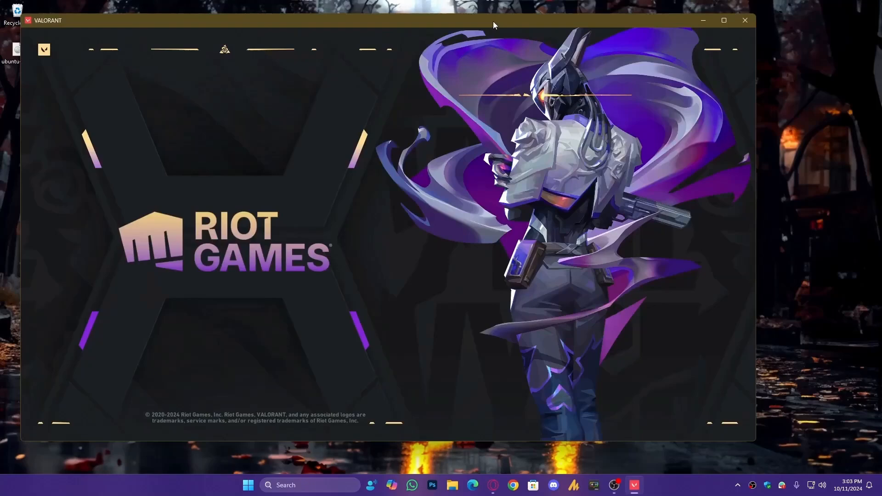
# Raise the VALORANT.exe process to High priority from the Details list
pyautogui.click(248, 485)
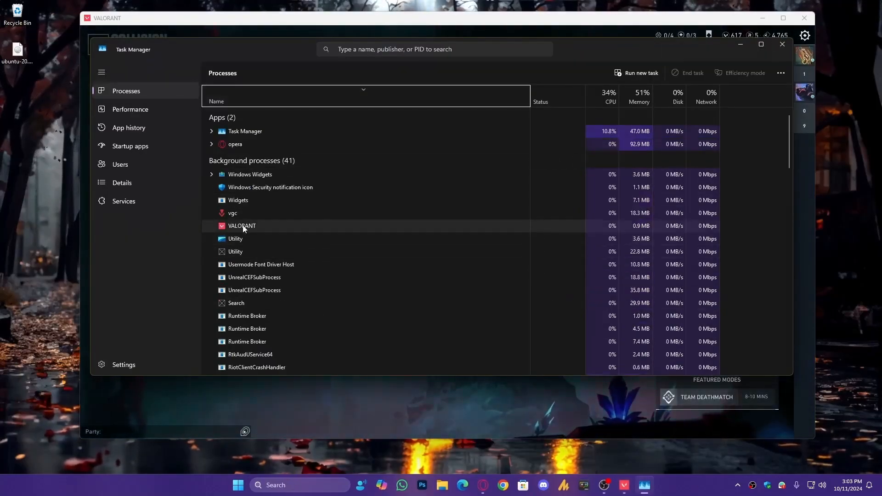
pyautogui.click(121, 182)
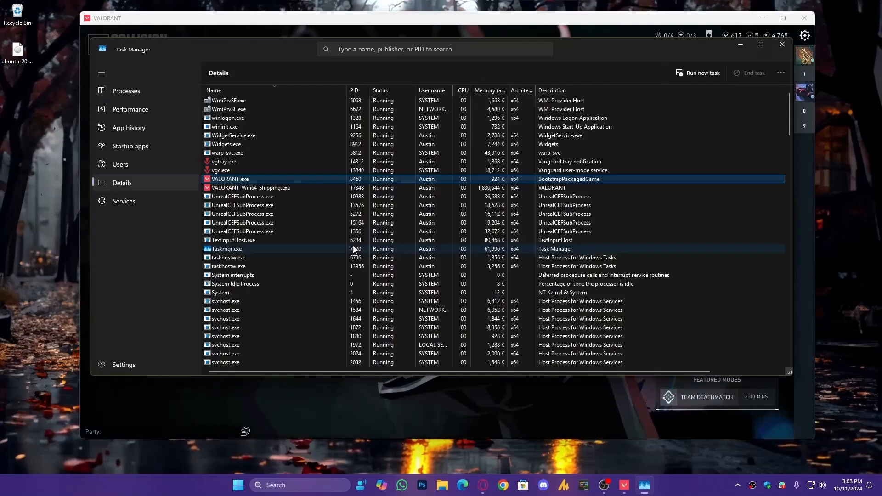
pyautogui.rightClick(230, 179)
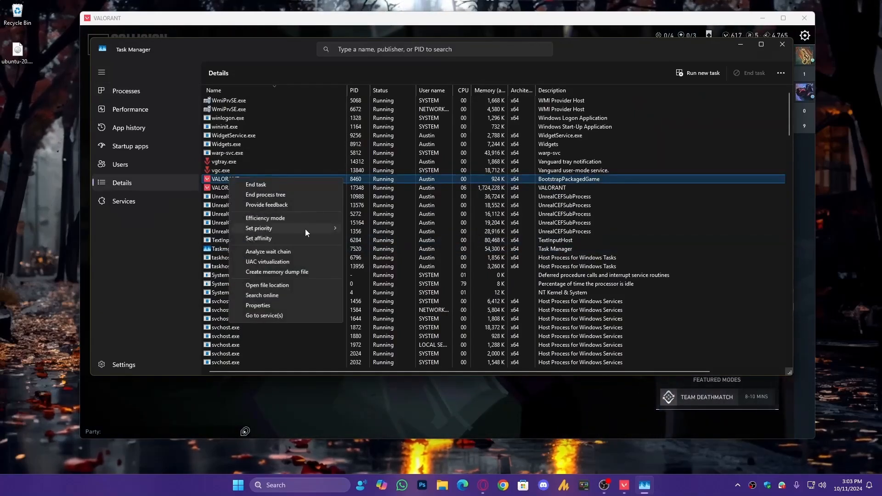
pyautogui.click(259, 228)
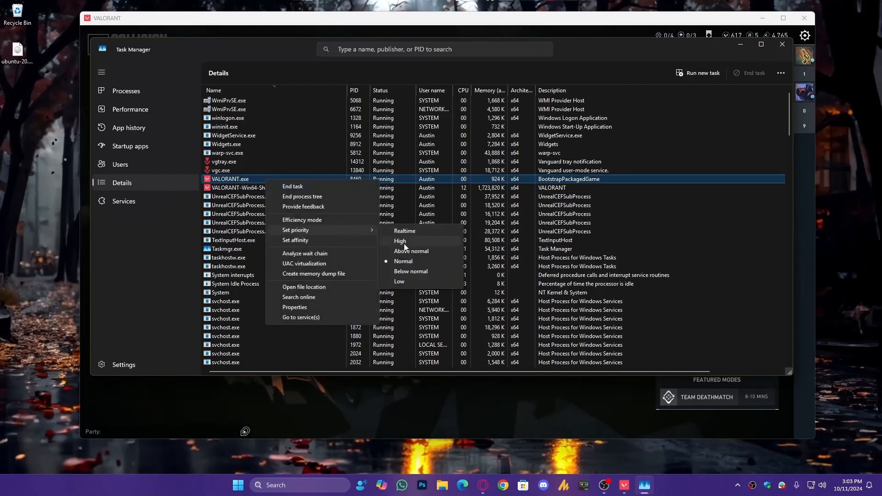
pyautogui.click(562, 49)
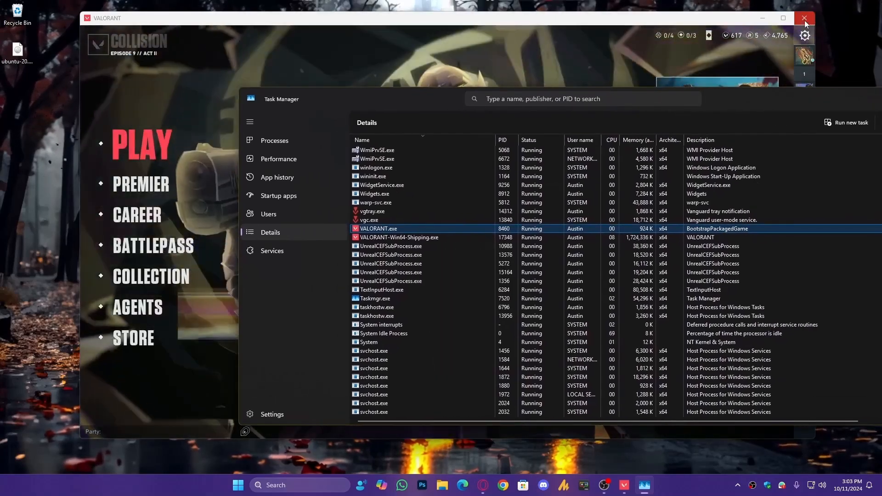
# Expand SOFTWARE > Microsoft > Windows NT > CurrentVersion and list the Image File Execution Options subkeys
pyautogui.click(237, 485)
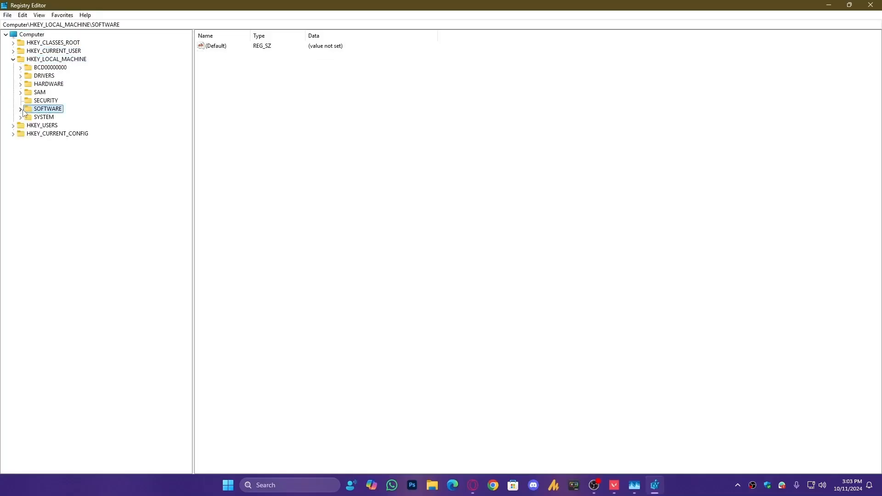
pyautogui.click(19, 108)
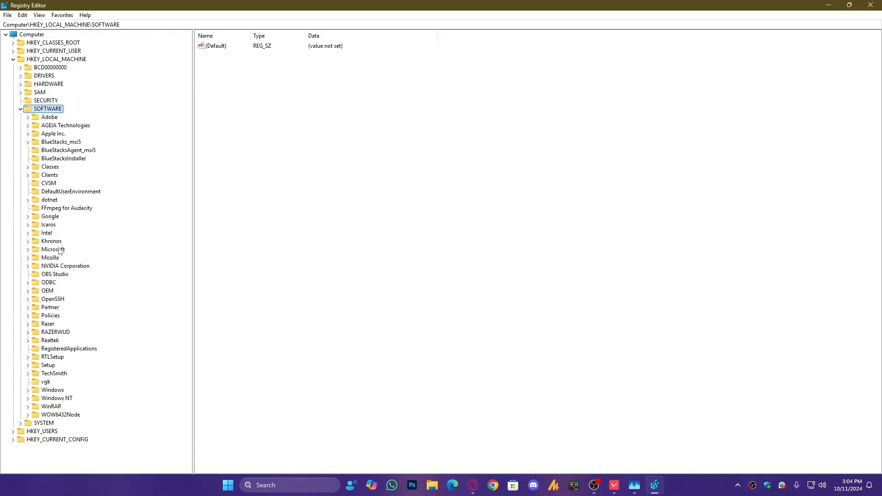
pyautogui.click(53, 249)
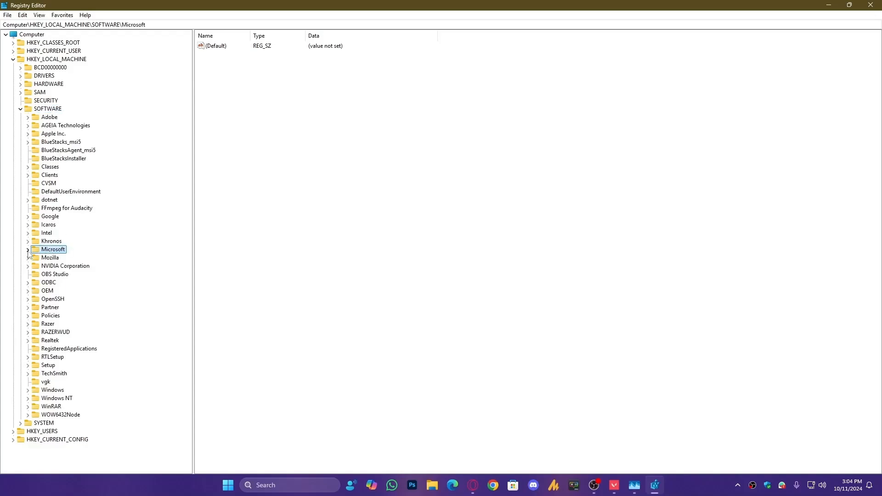
pyautogui.click(27, 249)
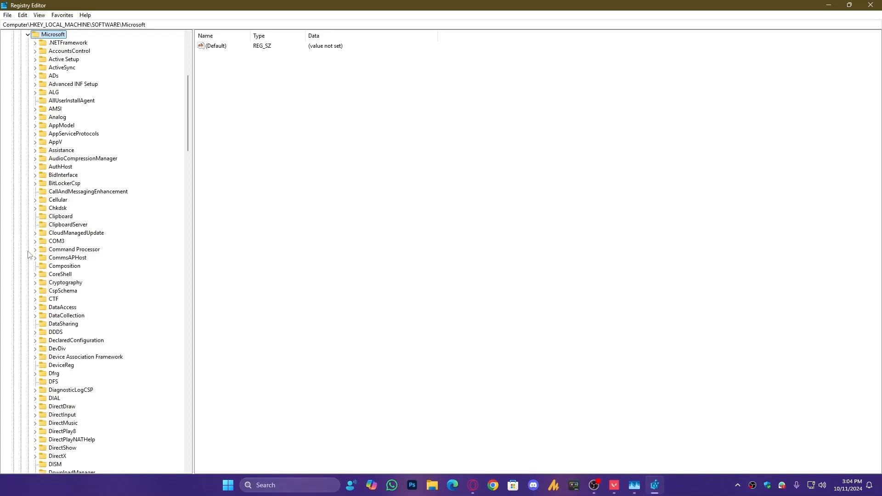
pyautogui.click(60, 282)
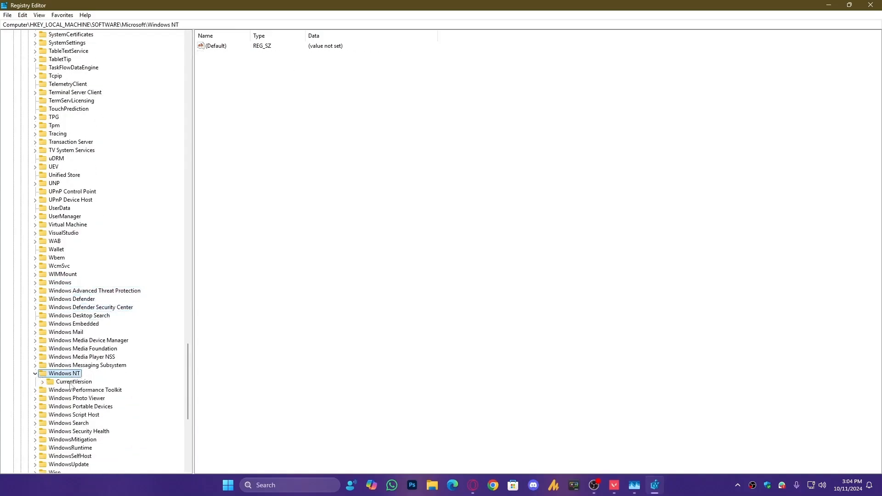
pyautogui.click(73, 381)
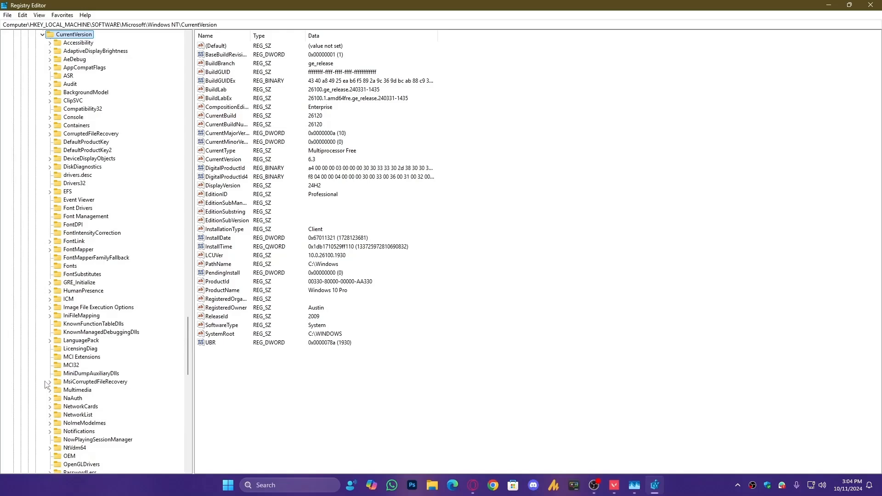
pyautogui.click(98, 307)
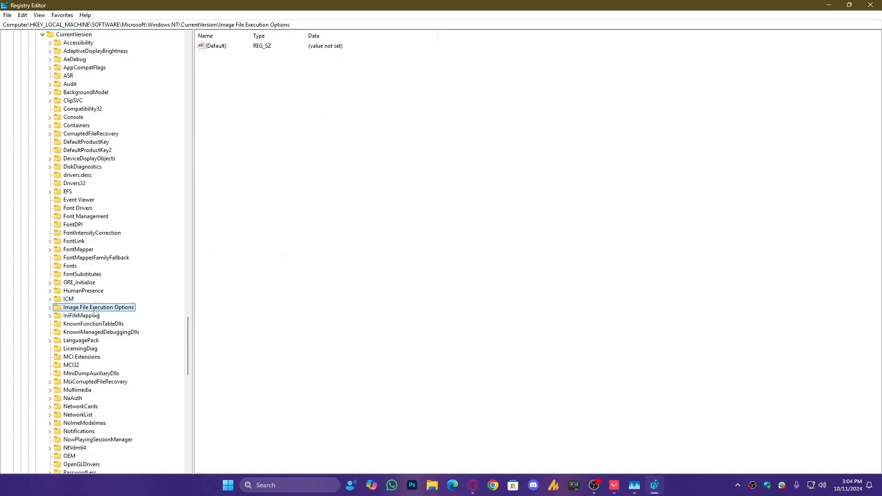
pyautogui.moveTo(111, 313)
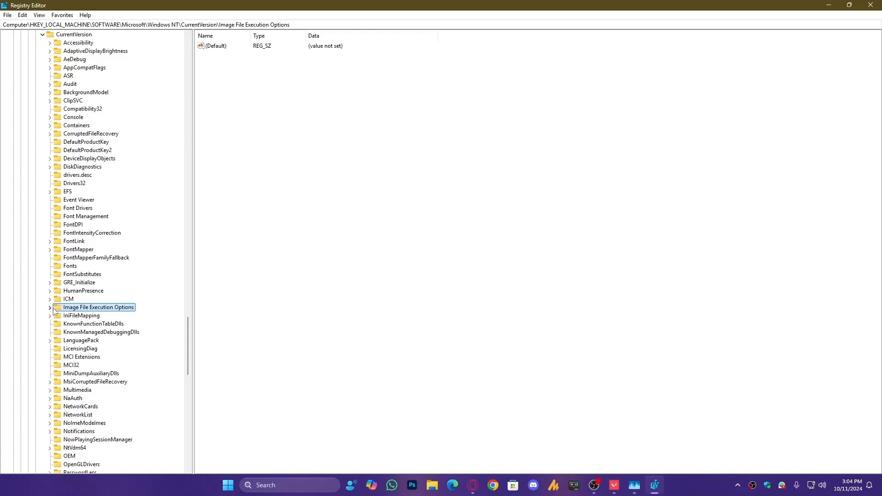
pyautogui.click(50, 307)
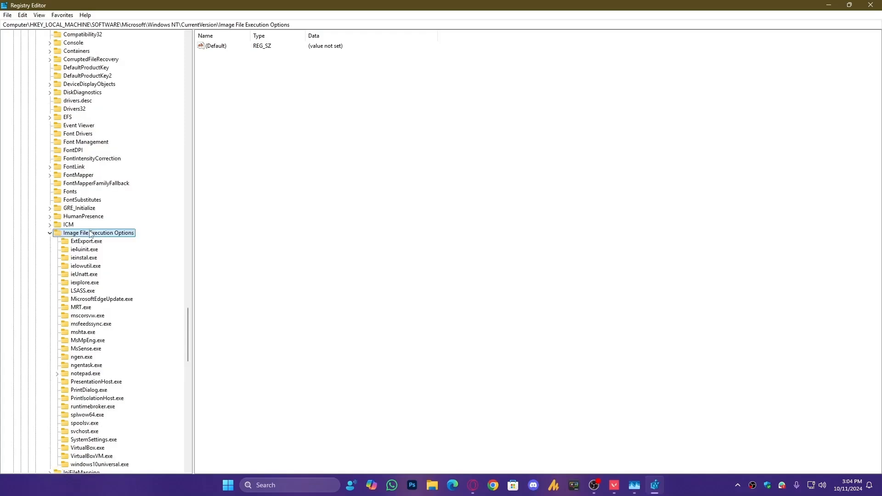
pyautogui.moveTo(87, 232)
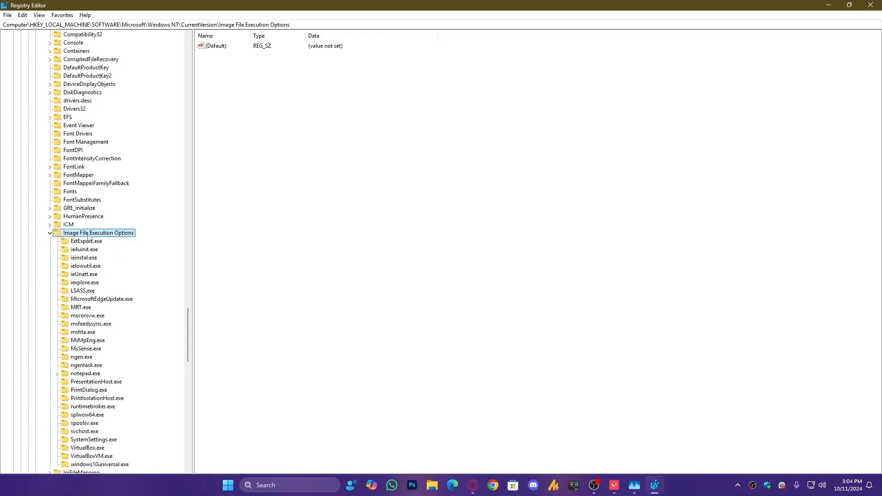
# Create a first subkey under Image File Execution Options, left as New Key #1
pyautogui.rightClick(97, 233)
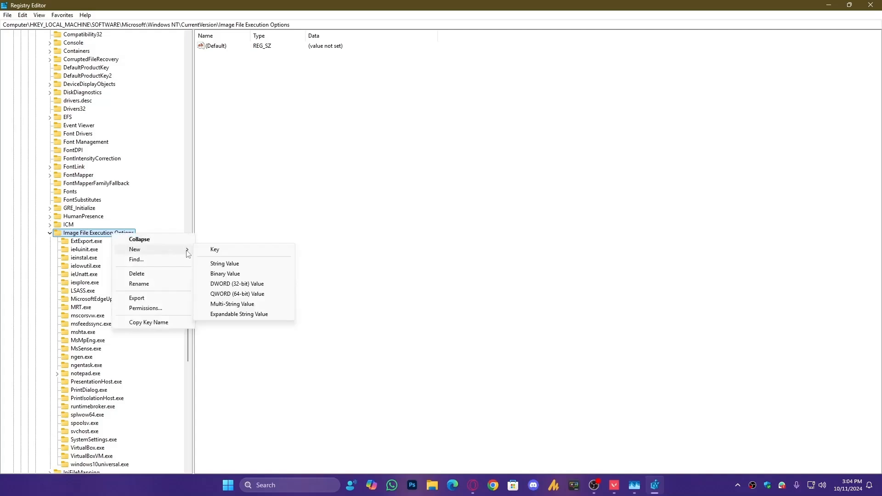
pyautogui.click(214, 249)
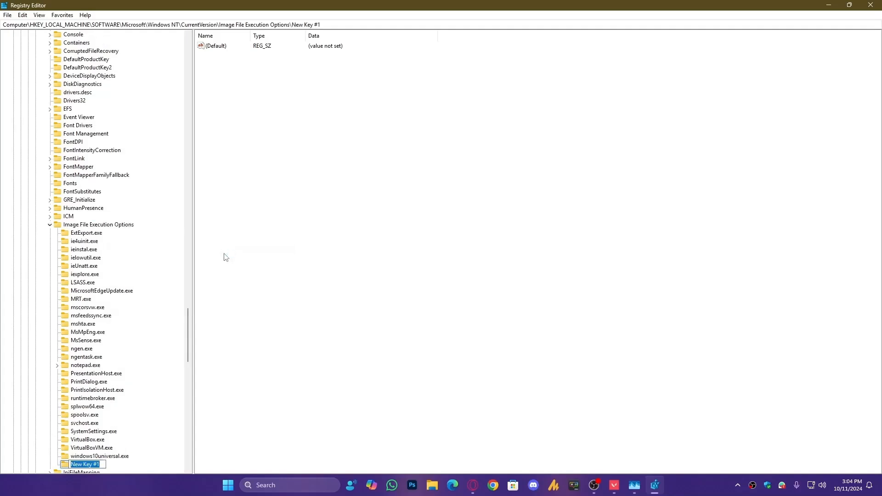
pyautogui.moveTo(665, 444)
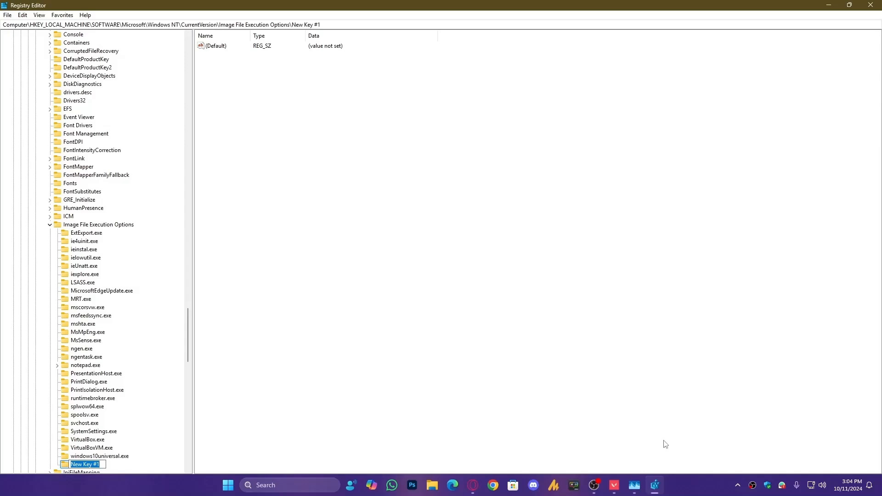
pyautogui.press('Return')
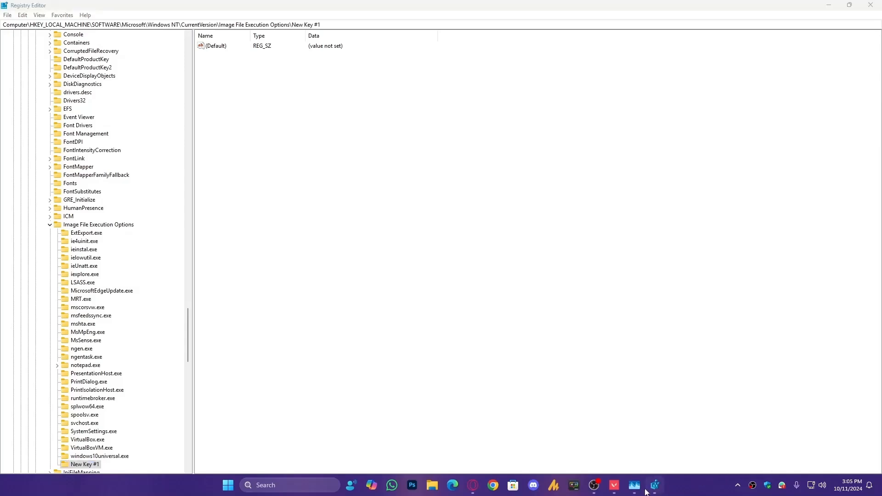
# Create another subkey under Image File Execution Options named Valorant.exe
pyautogui.click(634, 484)
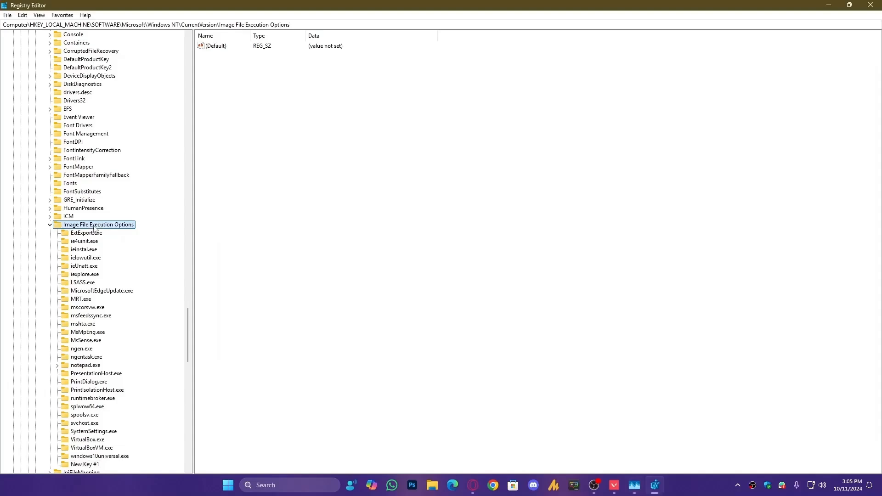
pyautogui.rightClick(99, 224)
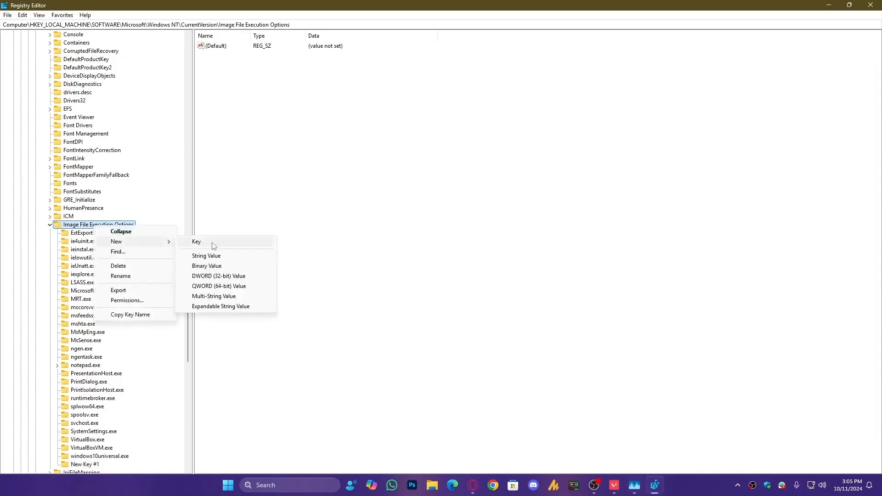
pyautogui.click(196, 241)
pyautogui.write('Valorant.exe')
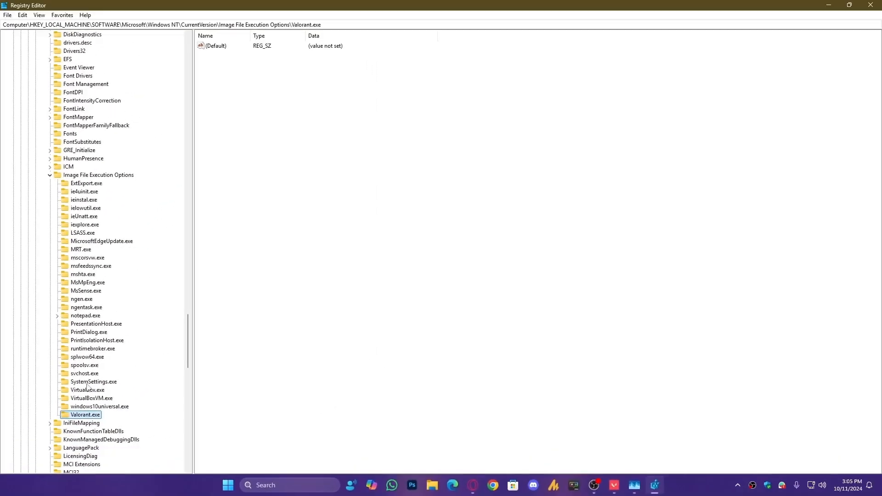
# Create a PerfOptions subkey under Valorant.exe
pyautogui.rightClick(85, 414)
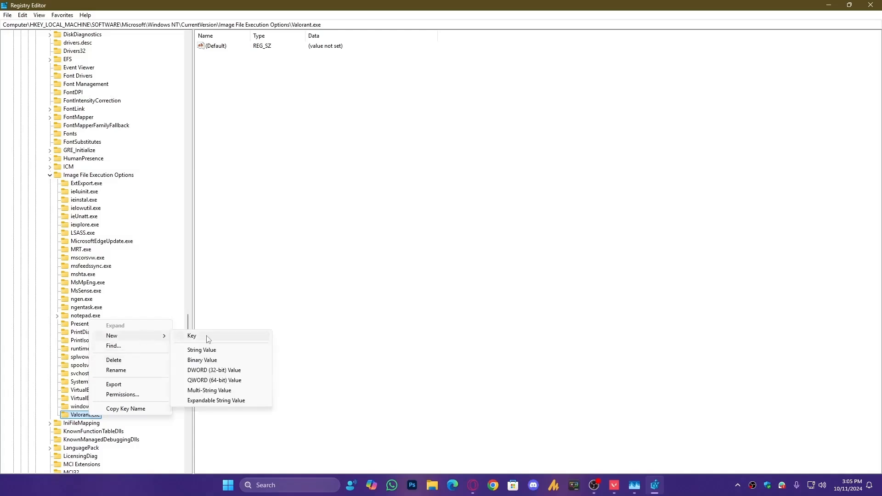
pyautogui.click(192, 336)
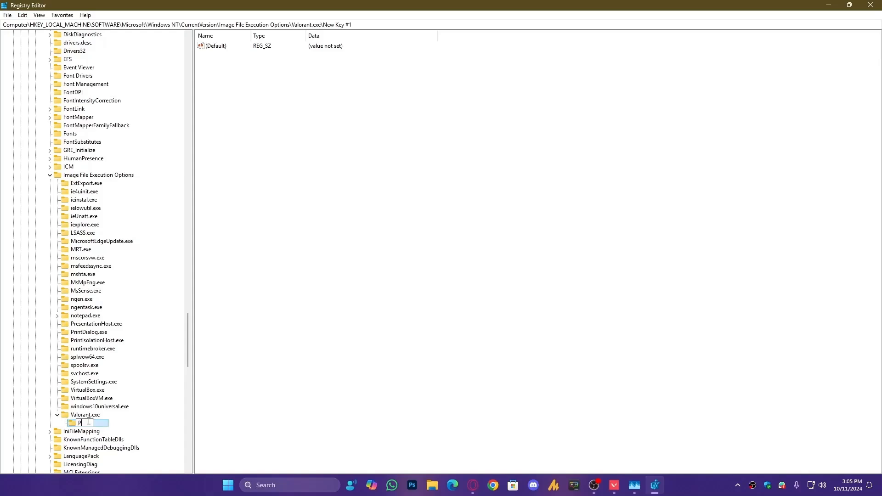
pyautogui.write('Perf')
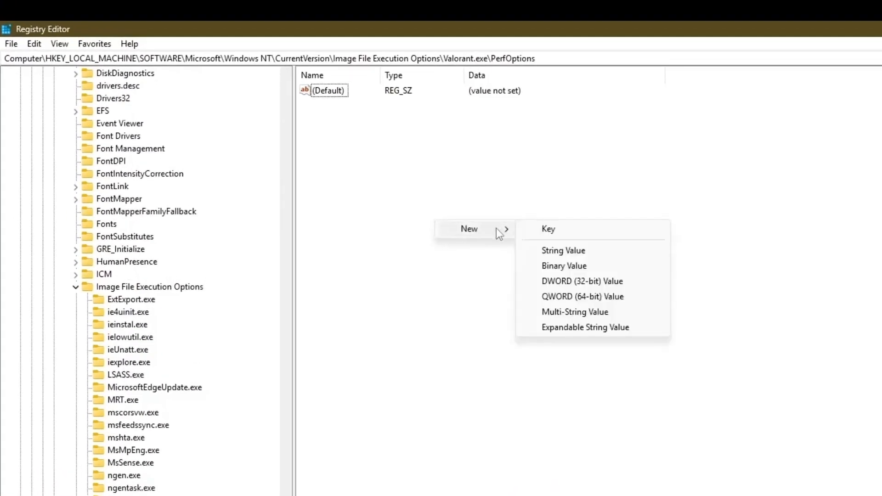
pyautogui.moveTo(581, 281)
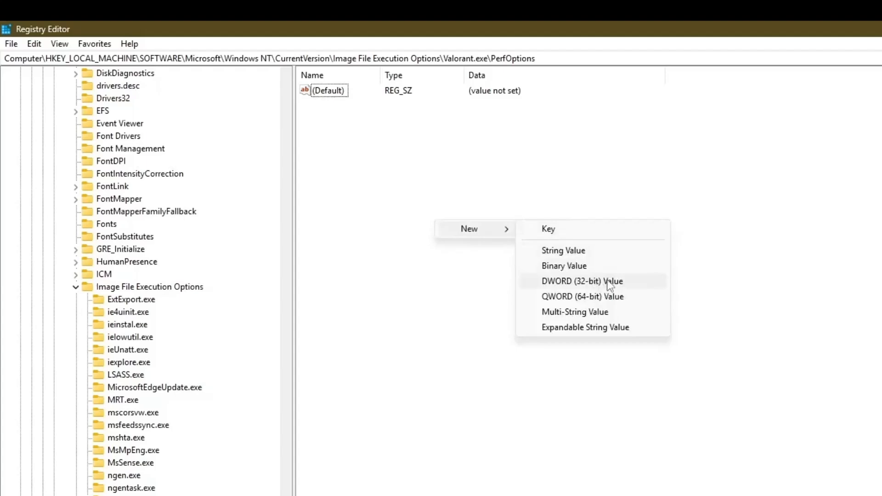
# Add a DWORD value named CpuPriorityClass inside PerfOptions
pyautogui.click(581, 282)
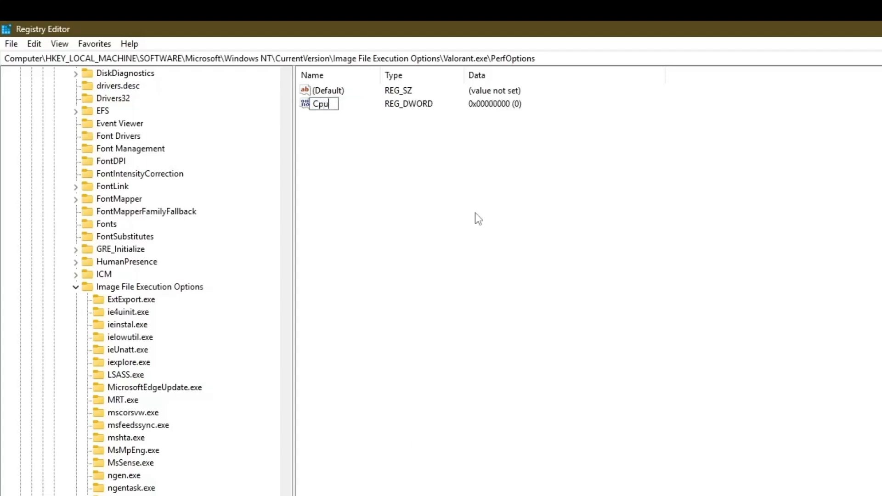
pyautogui.write('Prio')
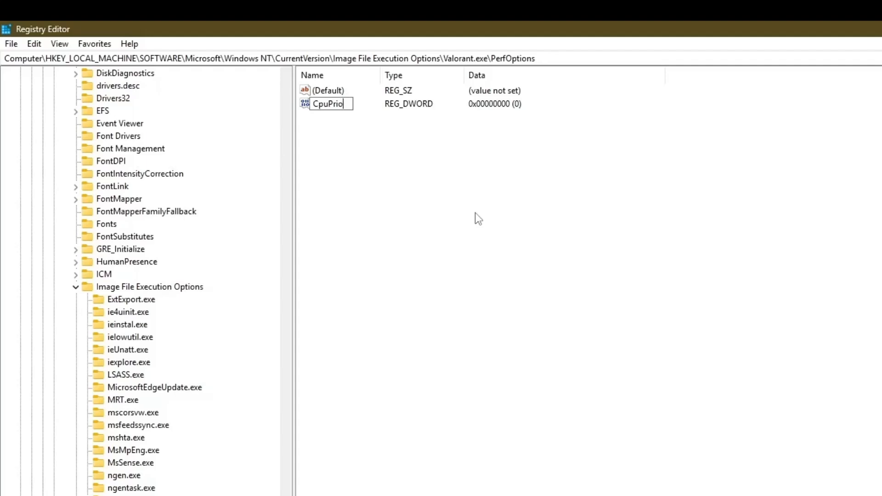
pyautogui.write('rity')
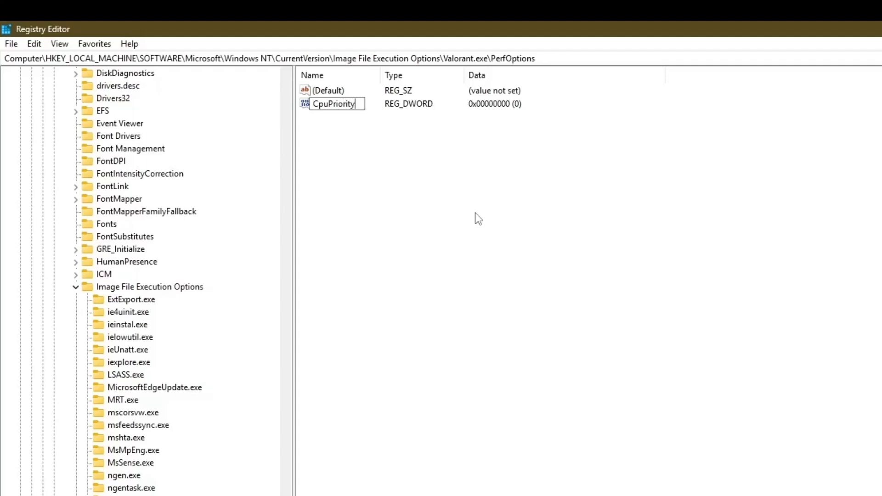
pyautogui.write('Class')
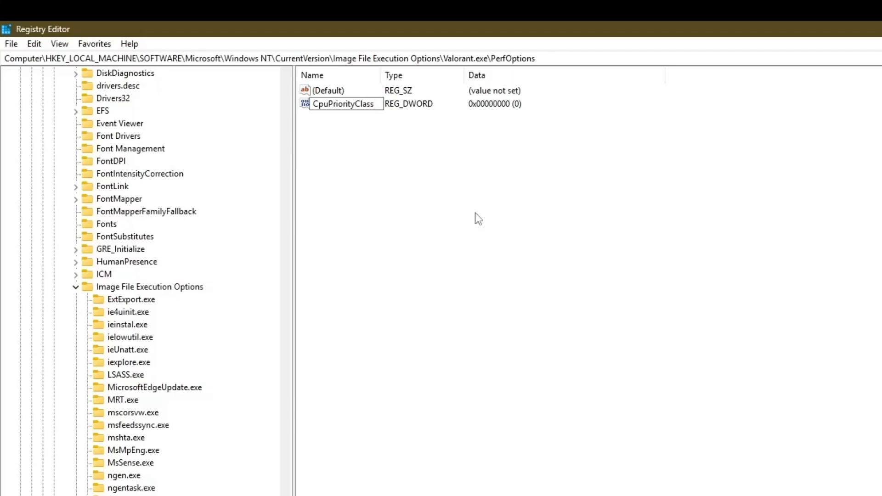
pyautogui.doubleClick(345, 104)
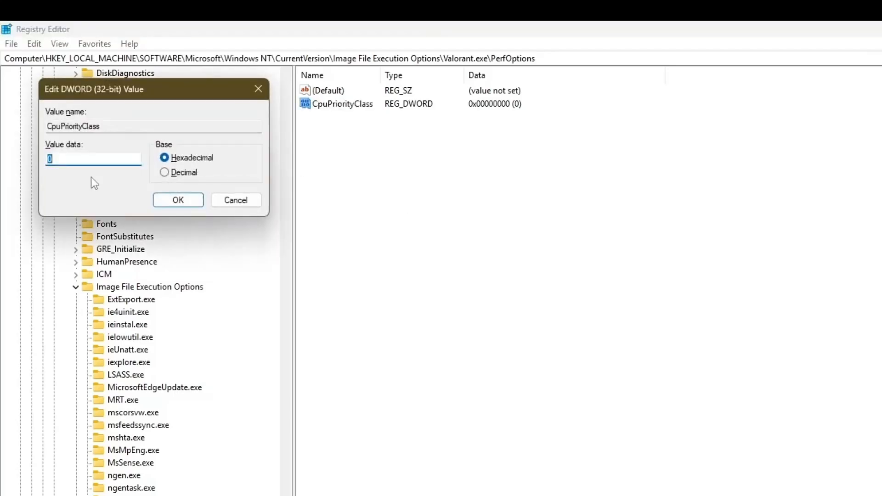
# Confirm the CpuPriorityClass value data in the Edit DWORD dialog
pyautogui.click(178, 200)
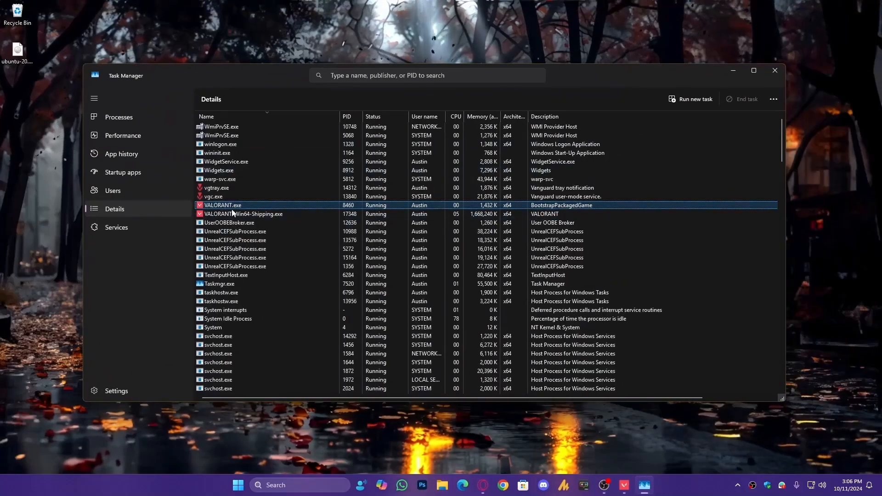
# Check VALORANT.exe's priority in the Details list, then search Windows for Registry Editor
pyautogui.rightClick(223, 205)
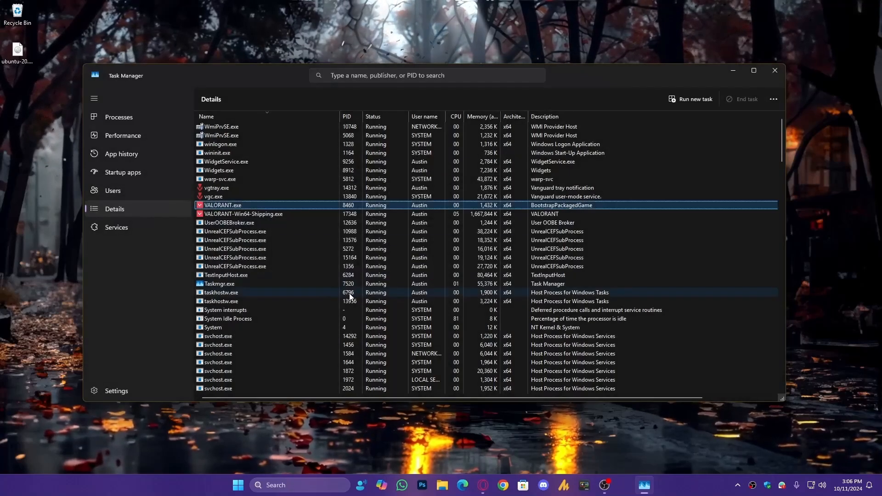
pyautogui.scroll(-3)
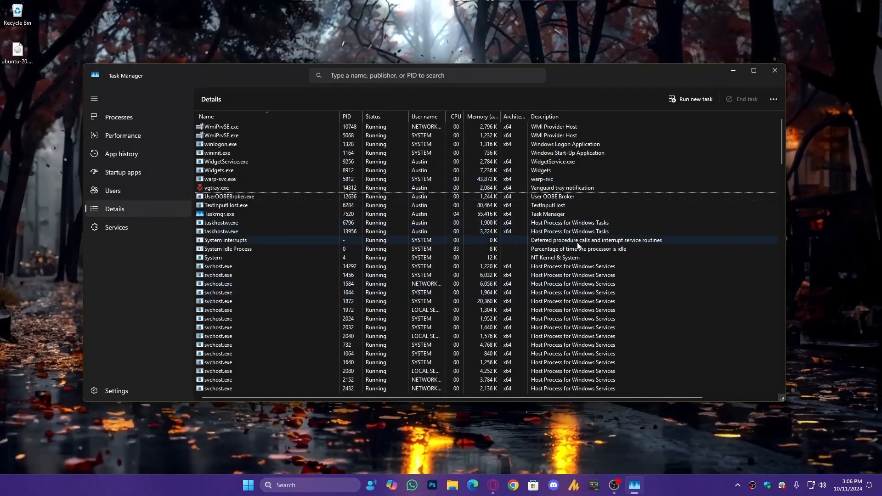
pyautogui.click(119, 117)
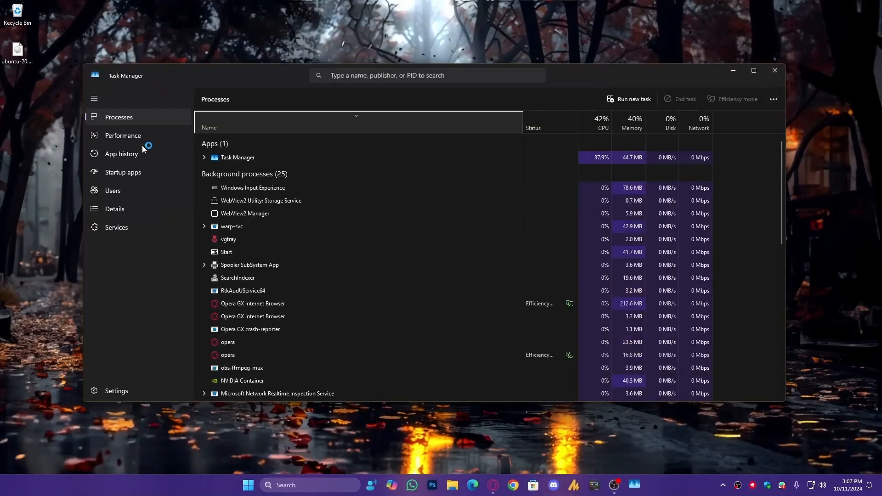
pyautogui.click(114, 209)
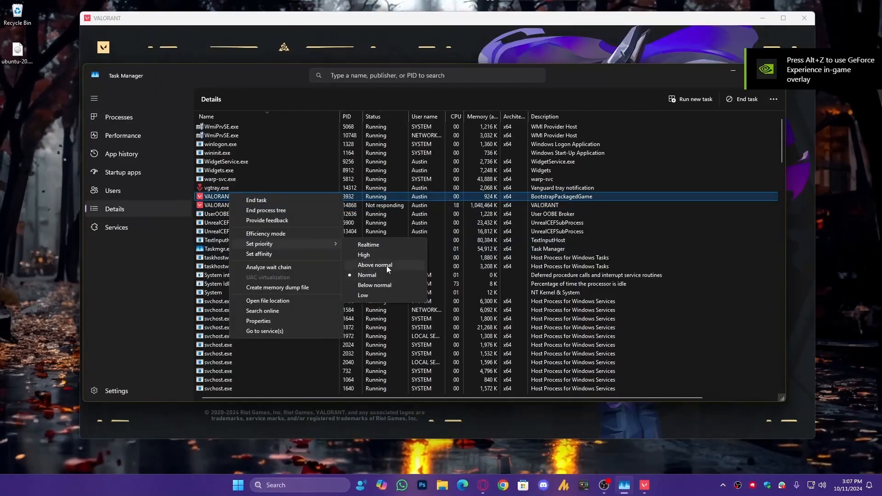
pyautogui.click(256, 485)
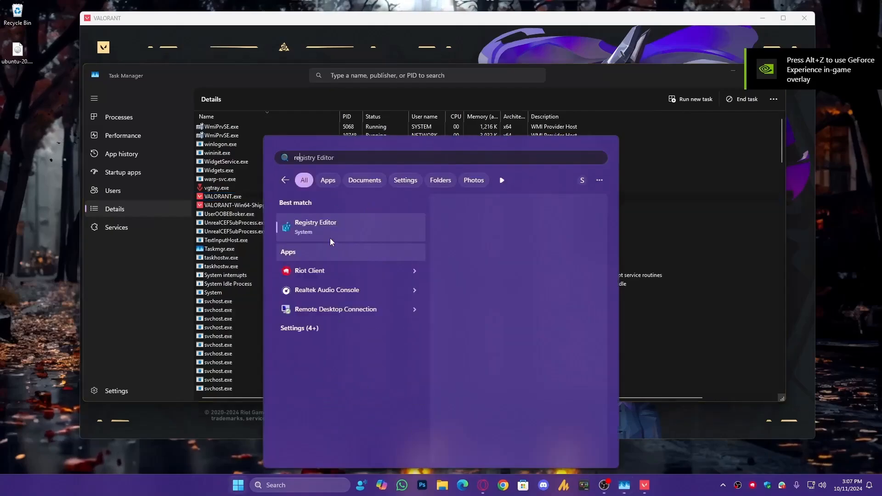
# Reopen Registry Editor and verify CpuPriorityClass under Valorant.exe PerfOptions holds 4
pyautogui.click(315, 227)
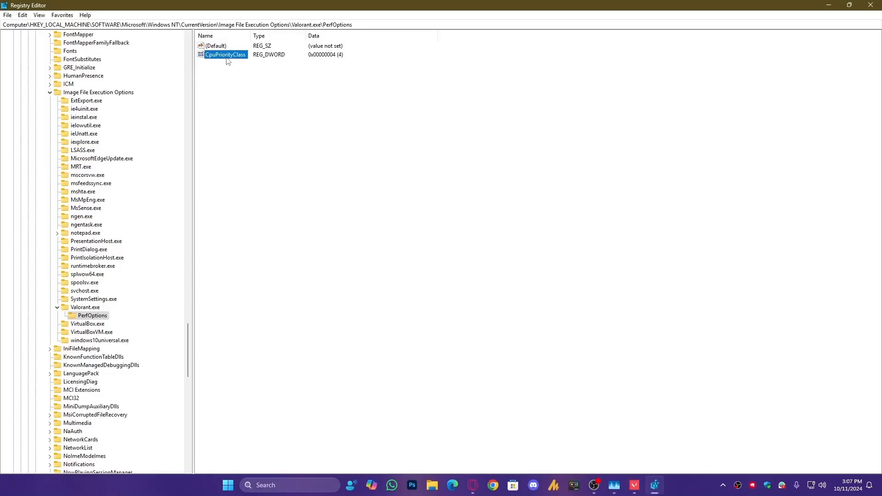
pyautogui.doubleClick(225, 54)
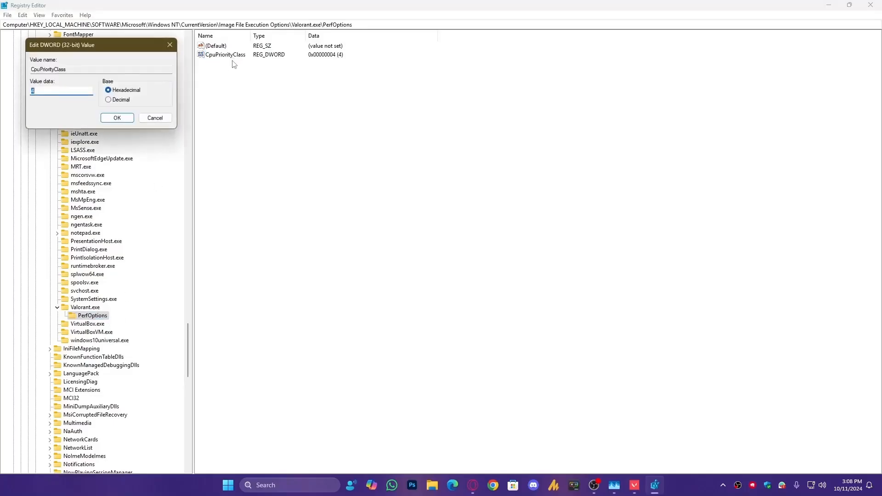
pyautogui.click(117, 119)
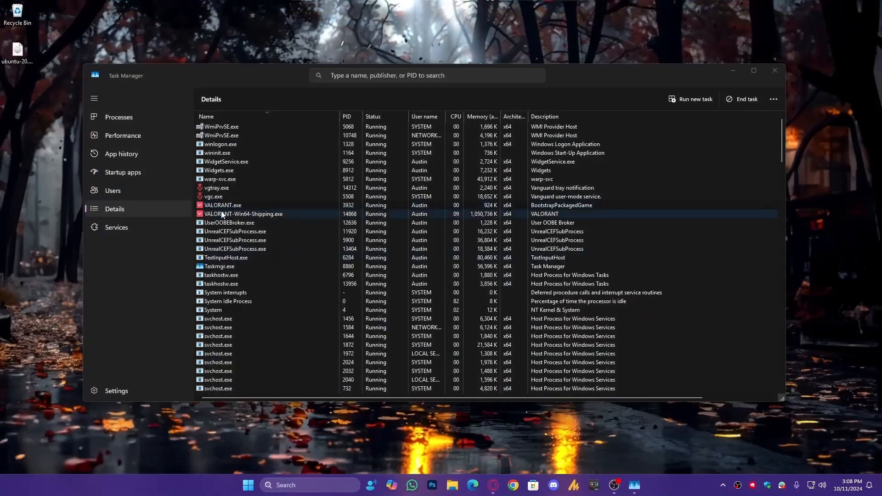
# Jump from the VALORANT app entry to its process via Go to details
pyautogui.click(119, 117)
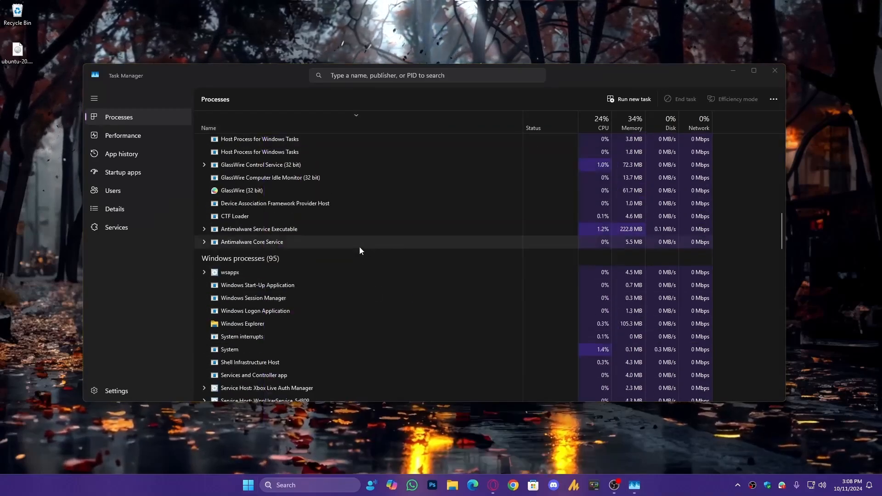
pyautogui.rightClick(231, 342)
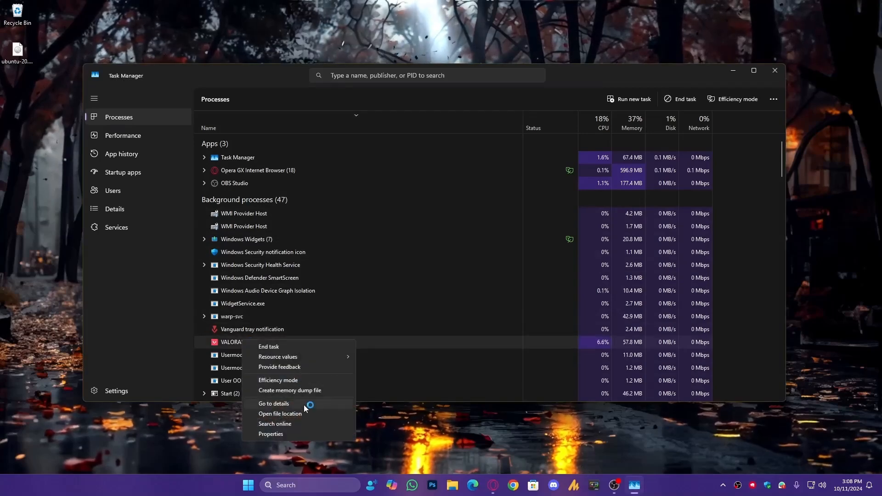
pyautogui.click(274, 403)
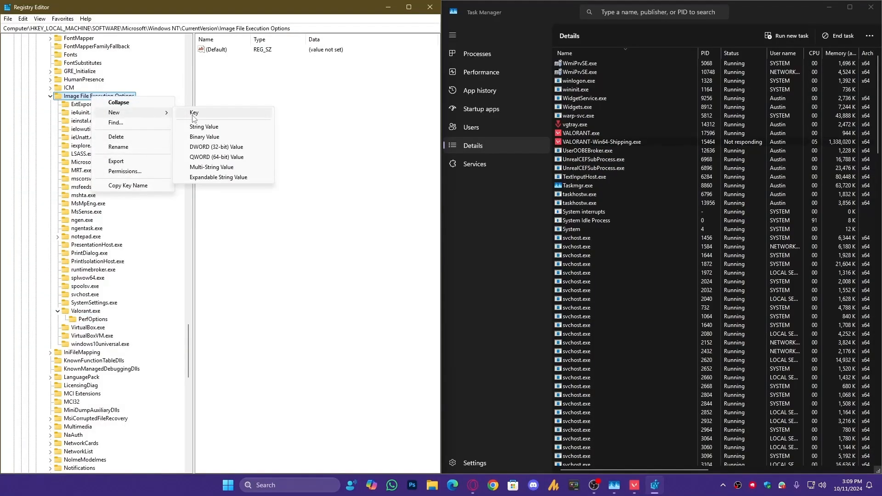
# Create a Valorant-Win64-Shipping.exe key under Image File Execution Options
pyautogui.click(194, 113)
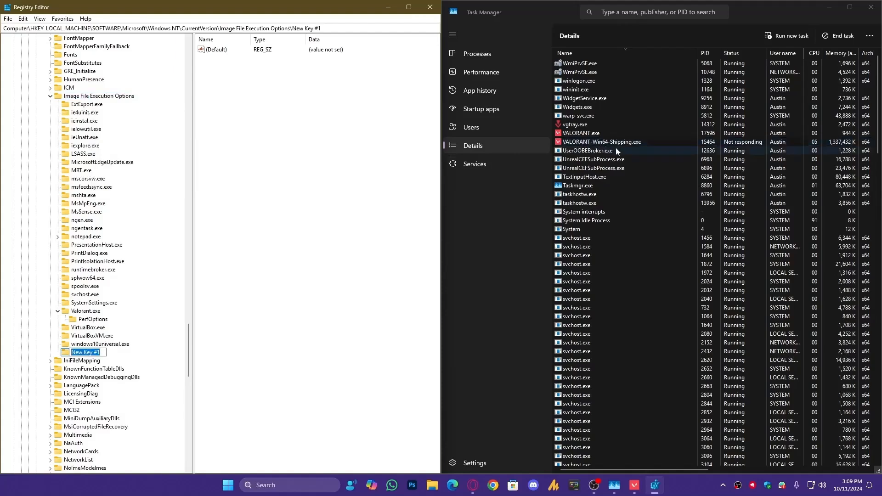
pyautogui.write('Valorant-Win64-Shipping.exe')
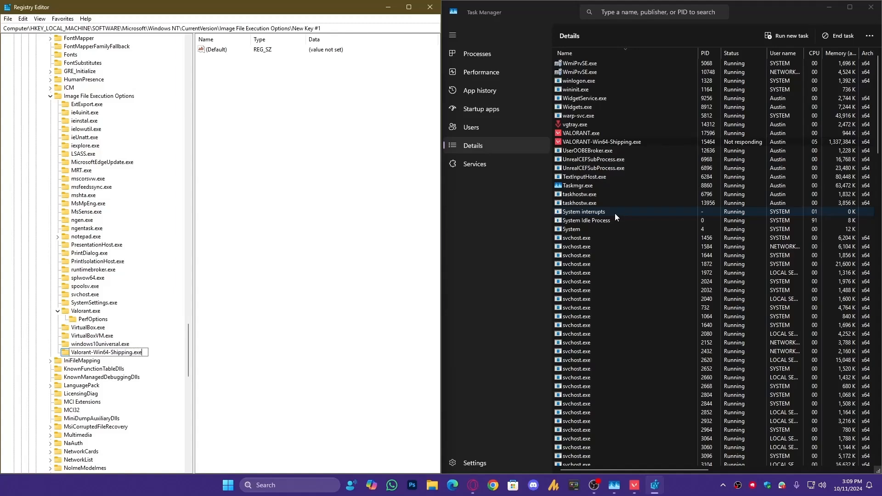
pyautogui.rightClick(106, 352)
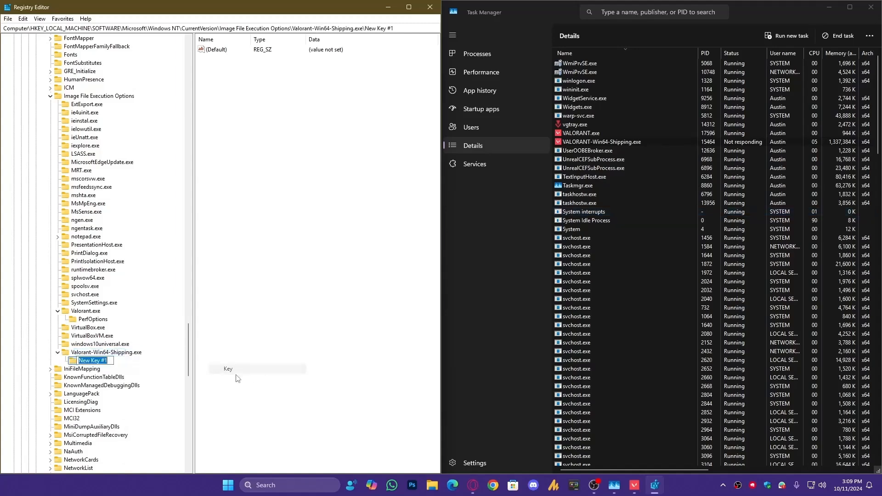
# Add a PerfOptions subkey under Valorant-Win64-Shipping.exe with a new CPU priority DWORD and edit its data
pyautogui.write('PerfOptions')
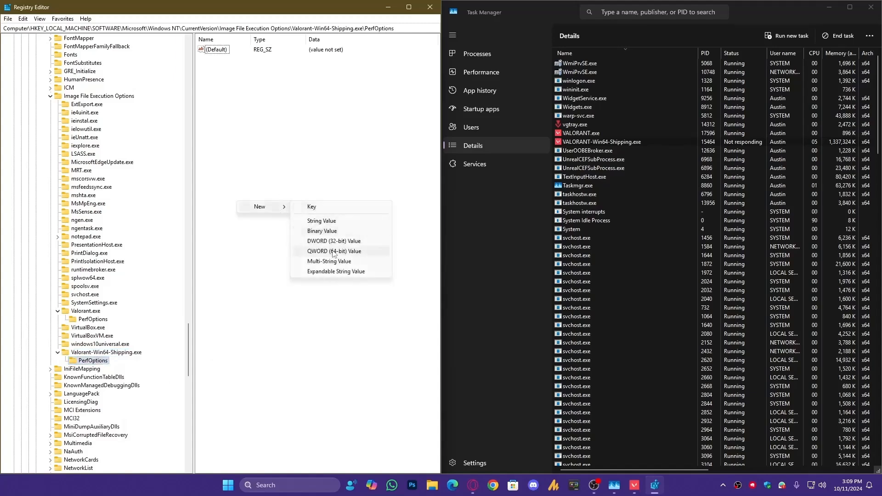
pyautogui.click(334, 241)
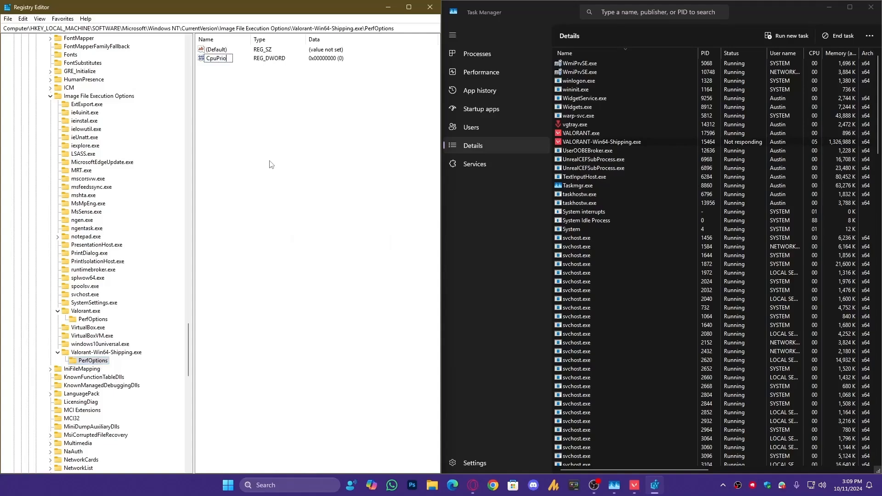
pyautogui.doubleClick(219, 58)
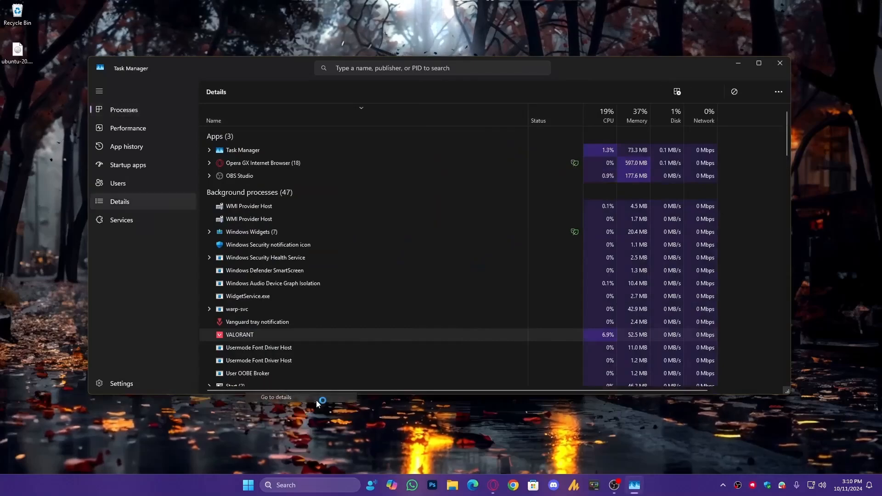
# Bring up the context menu for the VALORANT.exe process in the Details list
pyautogui.rightClick(224, 190)
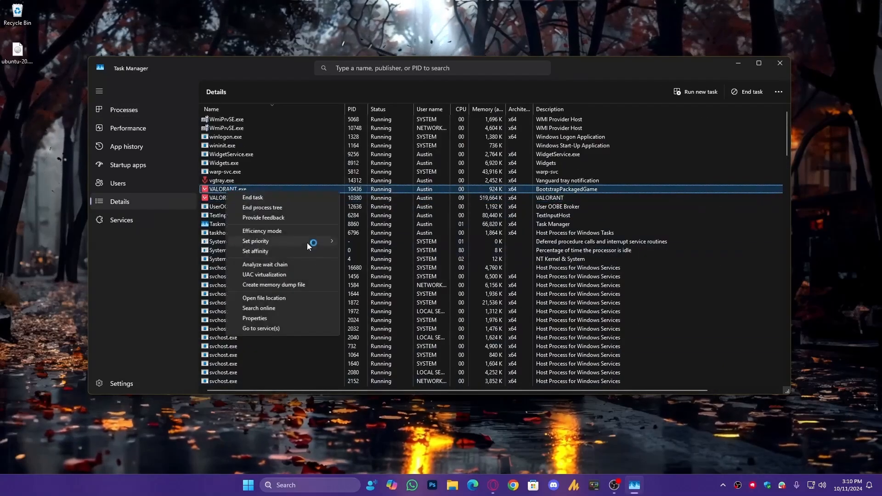